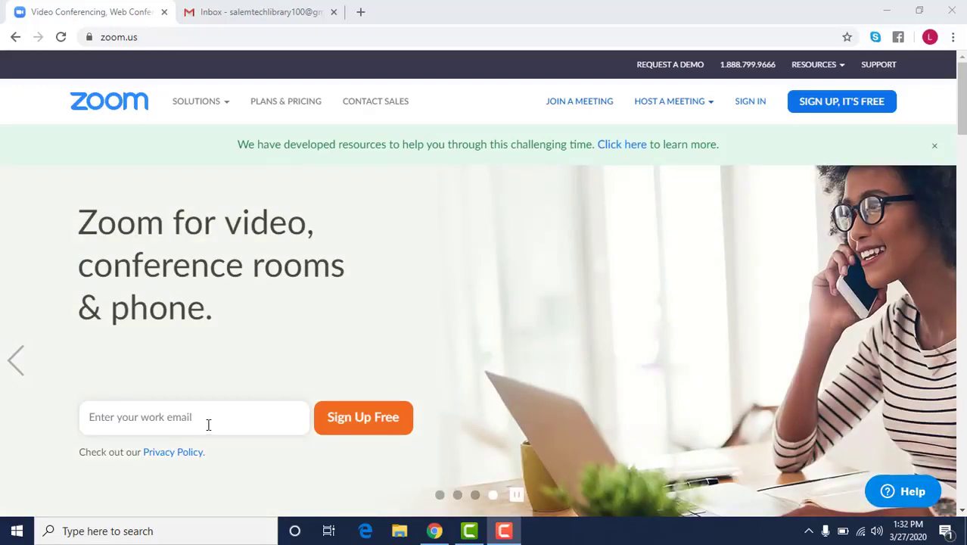
{"action": "mouse_move", "coordinate": [254, 441]}
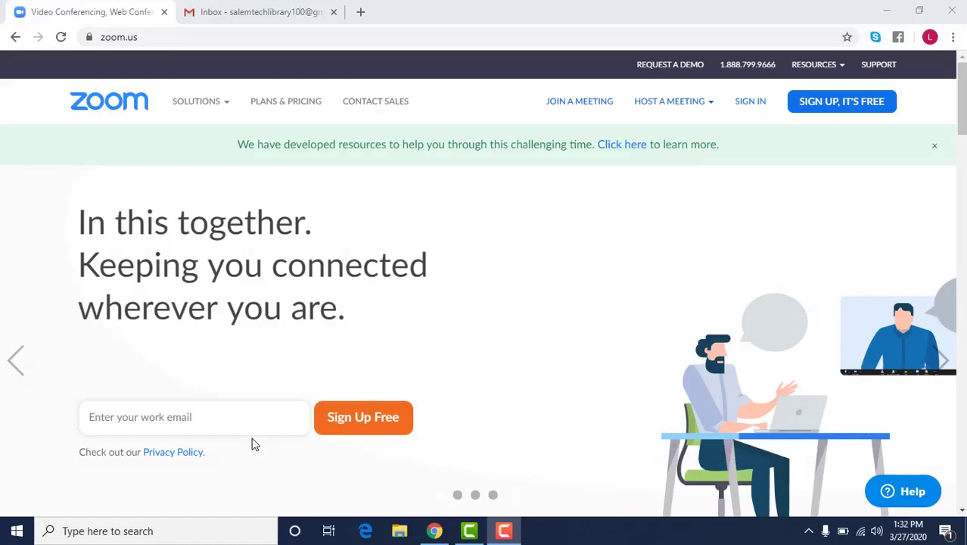
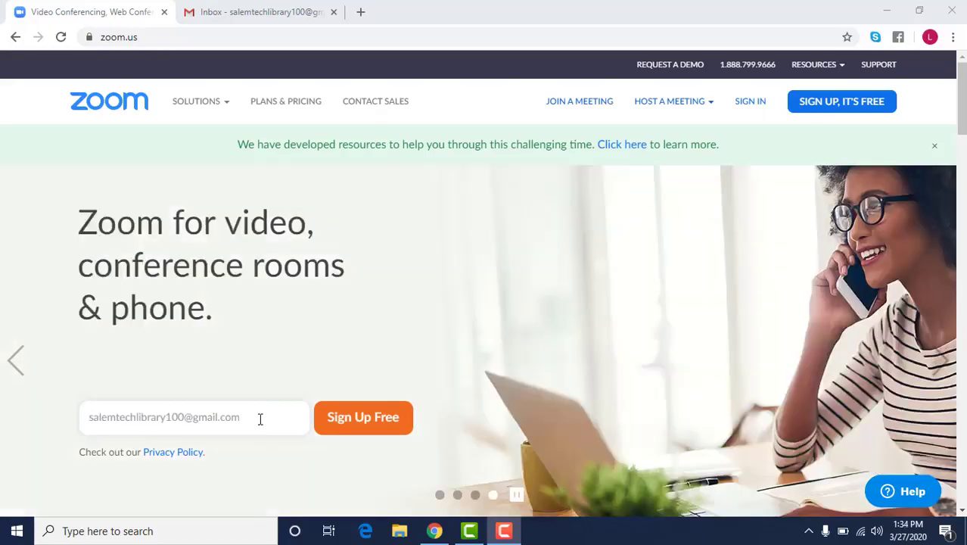
{"action": "left_click", "coordinate": [363, 417]}
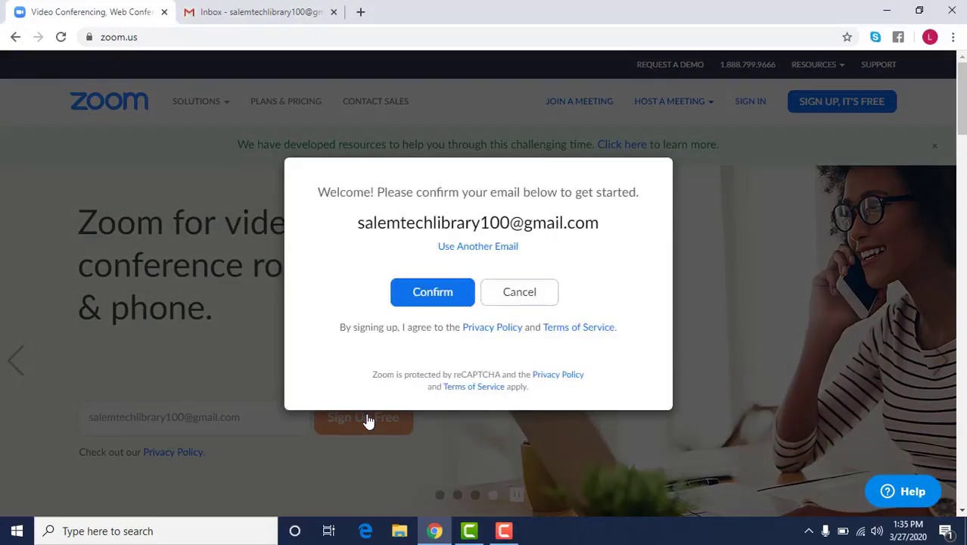
{"action": "mouse_move", "coordinate": [556, 266]}
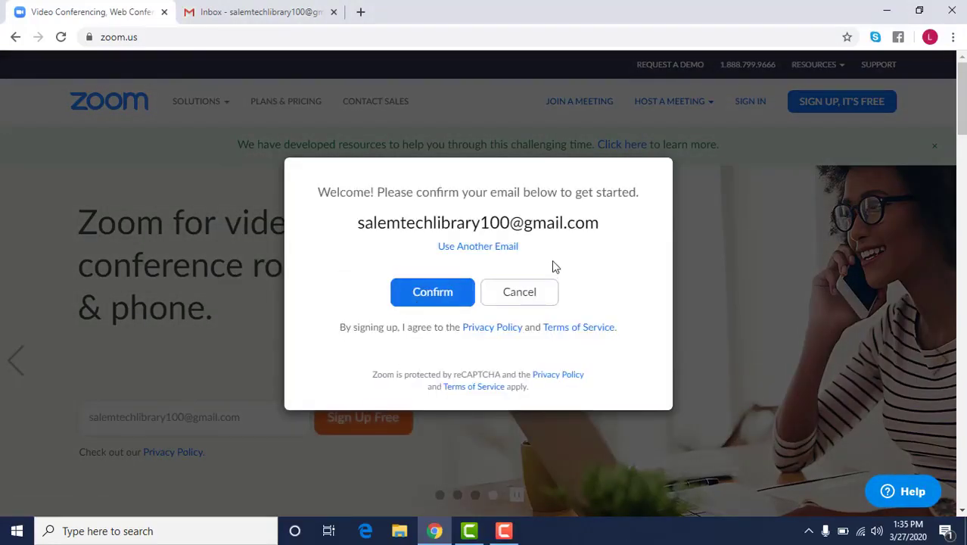
{"action": "mouse_move", "coordinate": [589, 244]}
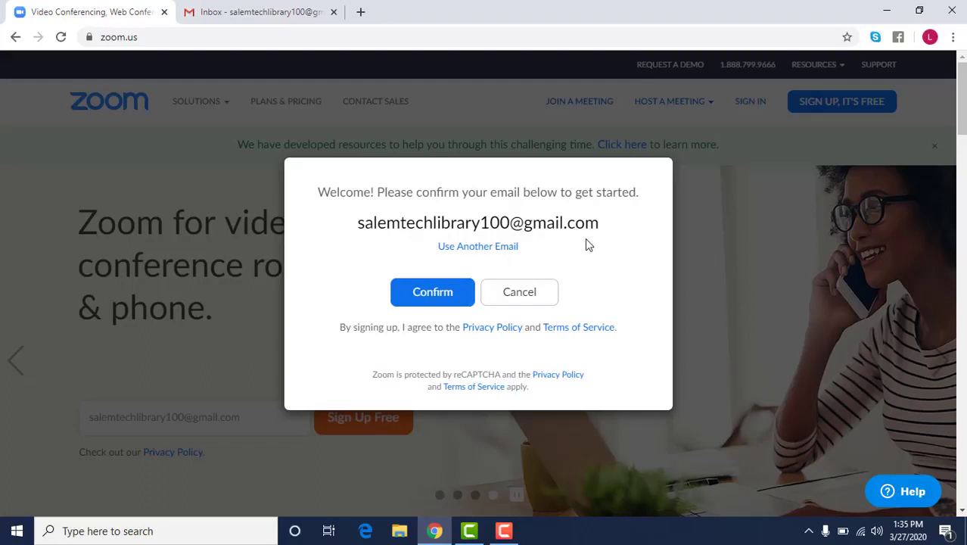
{"action": "mouse_move", "coordinate": [514, 223]}
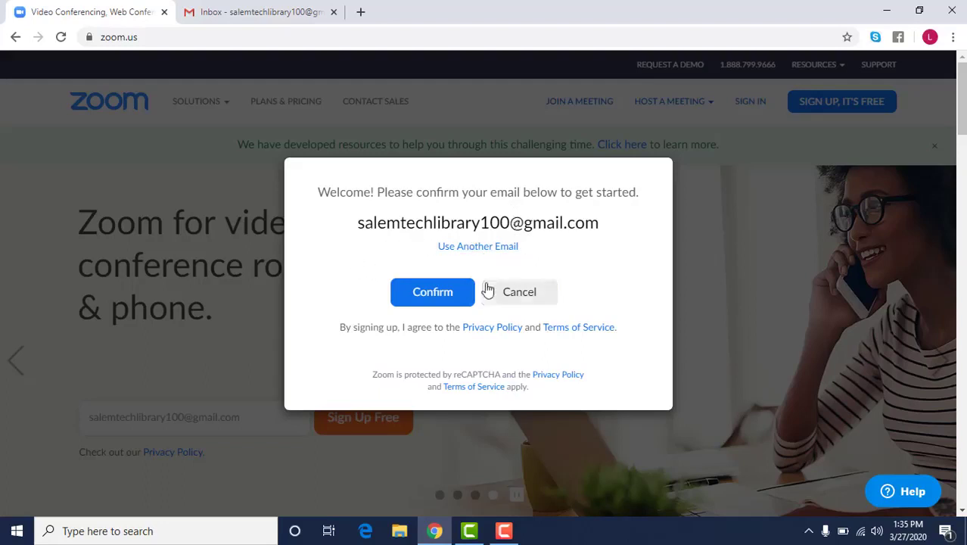
{"action": "left_click", "coordinate": [432, 292]}
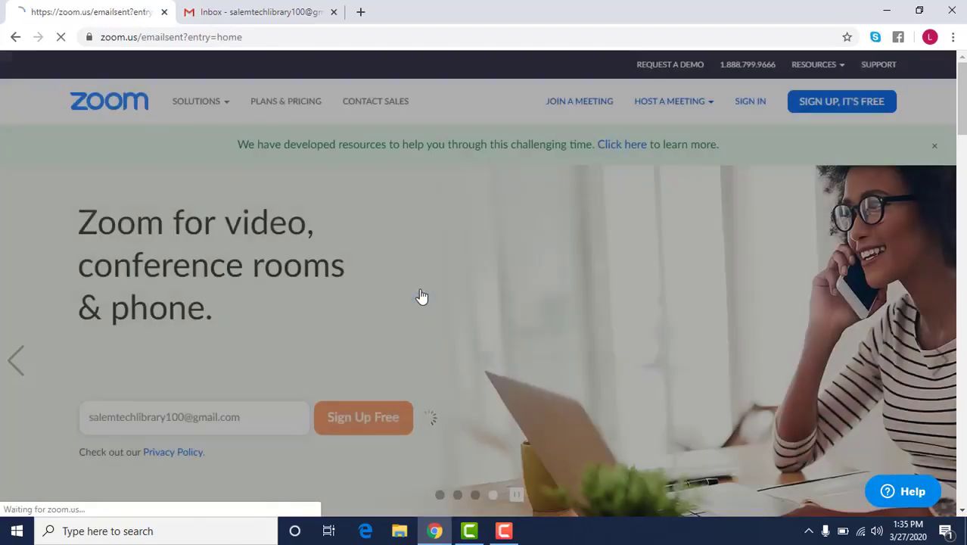
{"action": "left_click", "coordinate": [364, 417]}
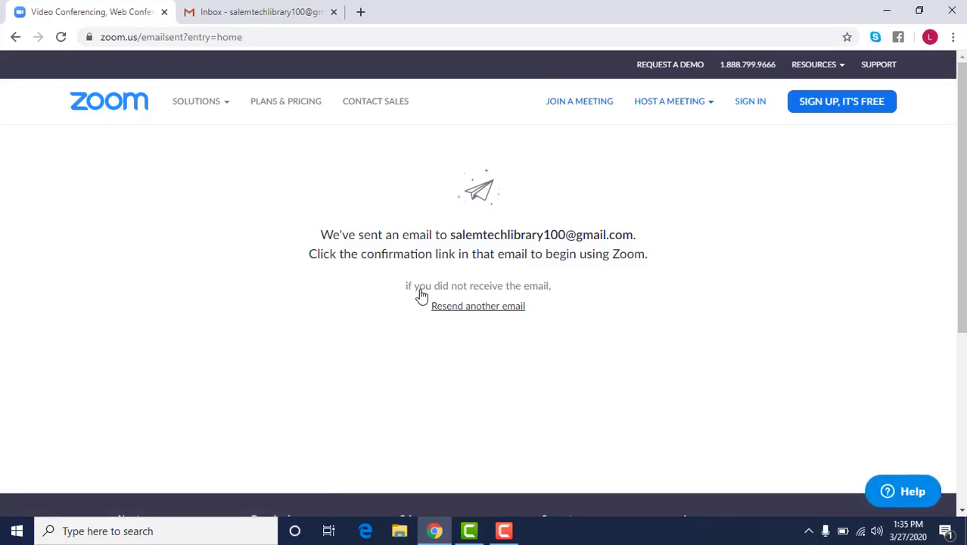
{"action": "mouse_move", "coordinate": [386, 305]}
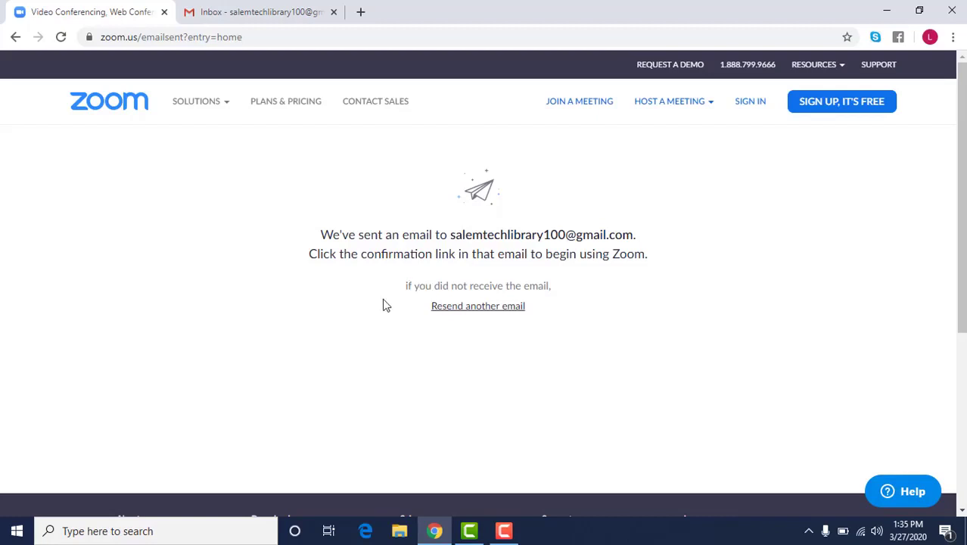
{"action": "mouse_move", "coordinate": [349, 137]}
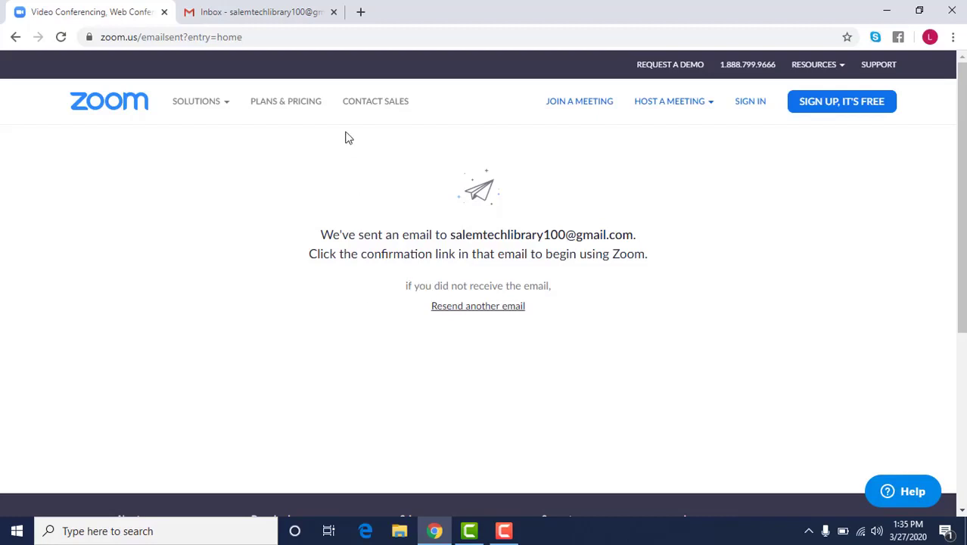
Open the 'Please activate your Zoom account' email in Gmail.
{"action": "left_click", "coordinate": [261, 11]}
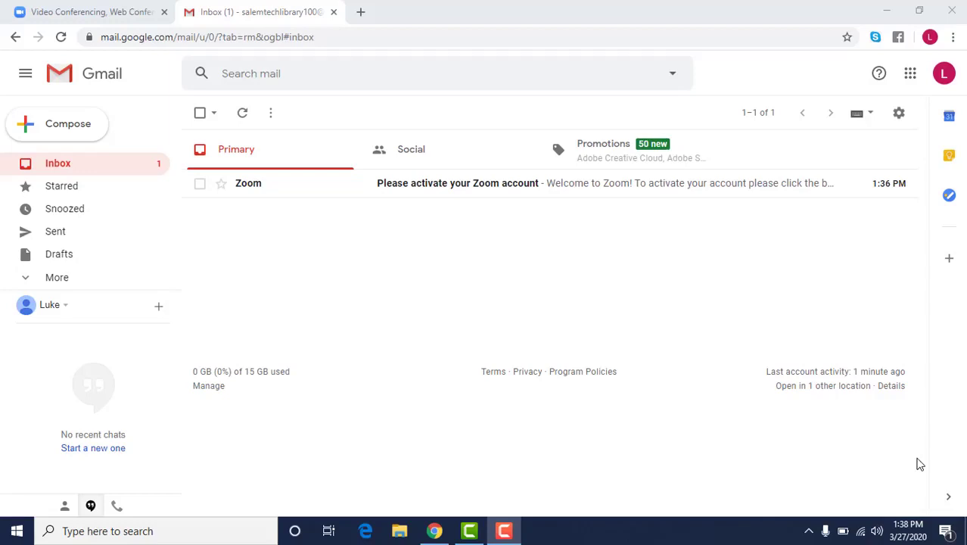
{"action": "mouse_move", "coordinate": [453, 257]}
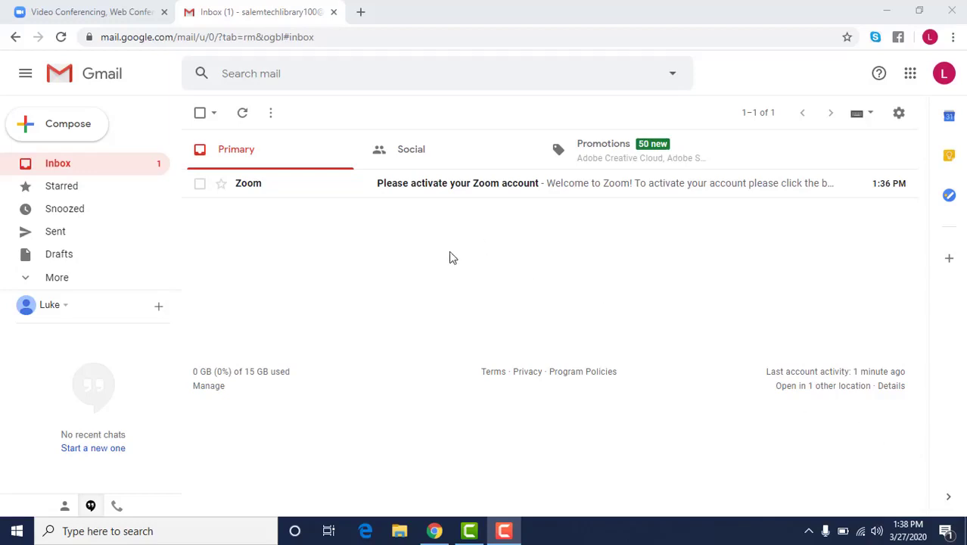
{"action": "mouse_move", "coordinate": [428, 183]}
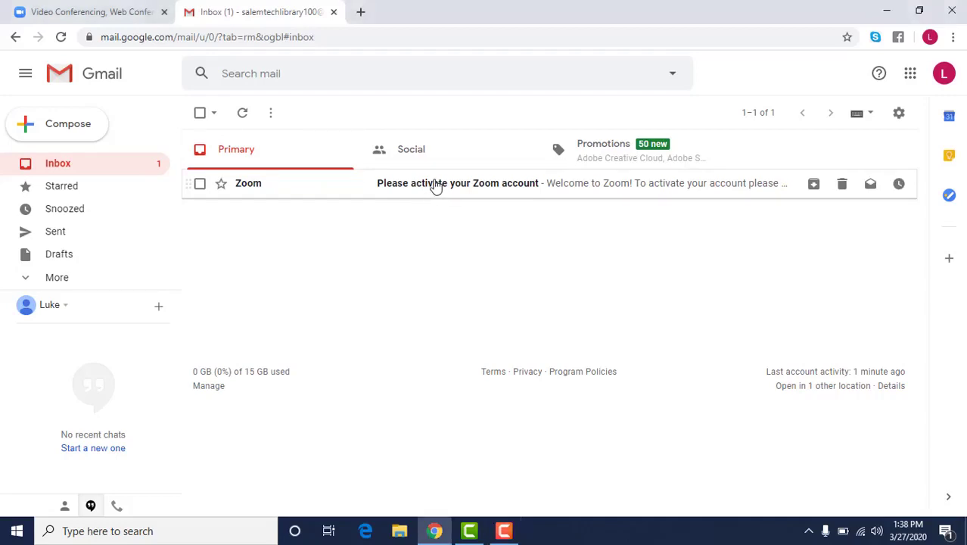
{"action": "left_click", "coordinate": [457, 183]}
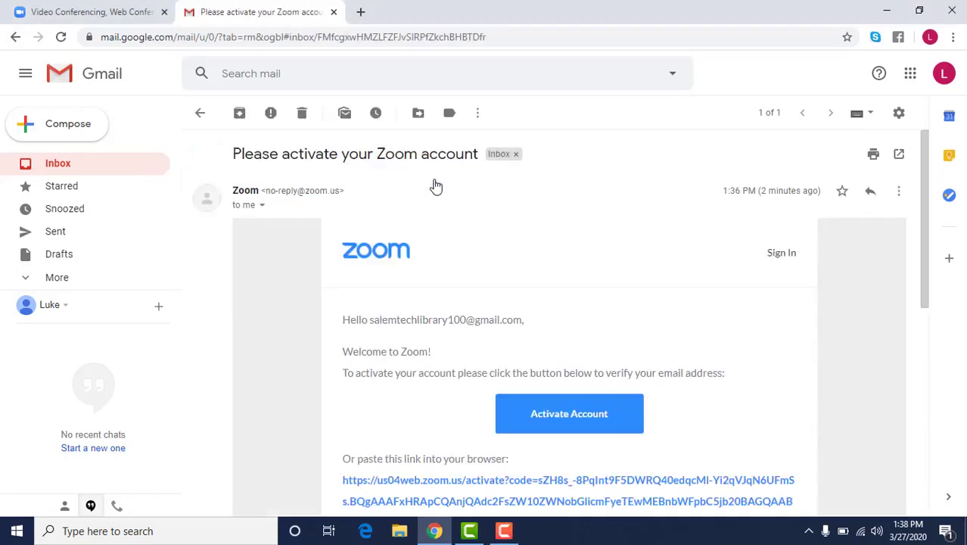
{"action": "mouse_move", "coordinate": [569, 413]}
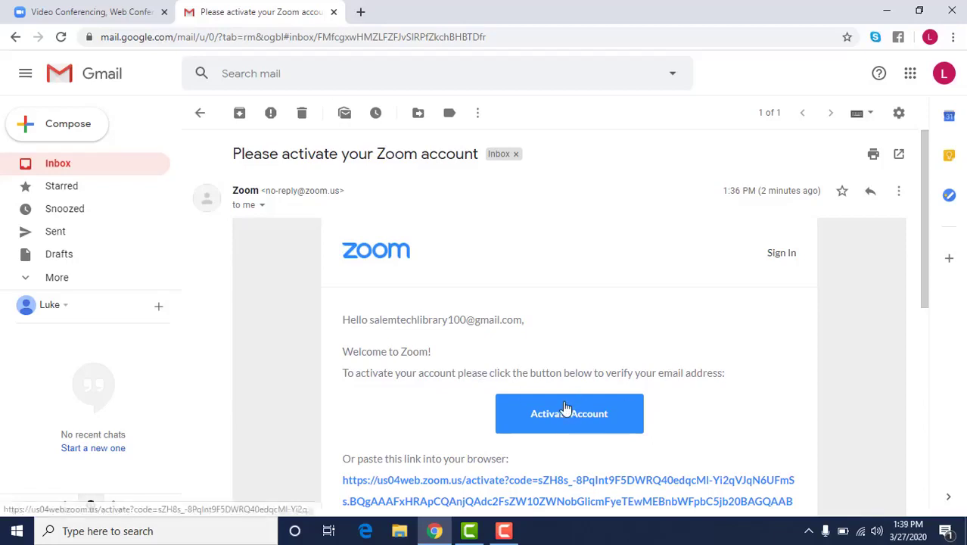
Activate the new Zoom account from the email's Activate Account button.
{"action": "left_click", "coordinate": [569, 413]}
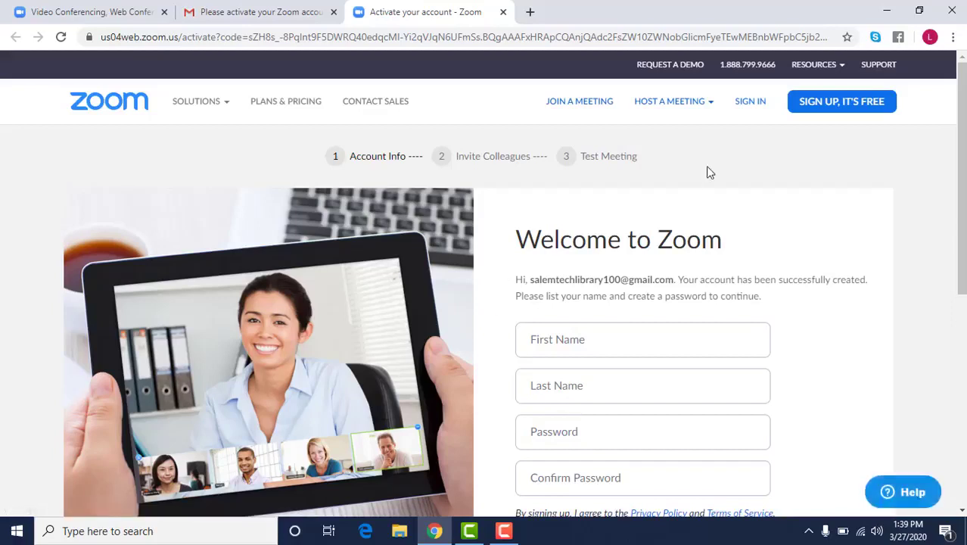
{"action": "mouse_move", "coordinate": [706, 252]}
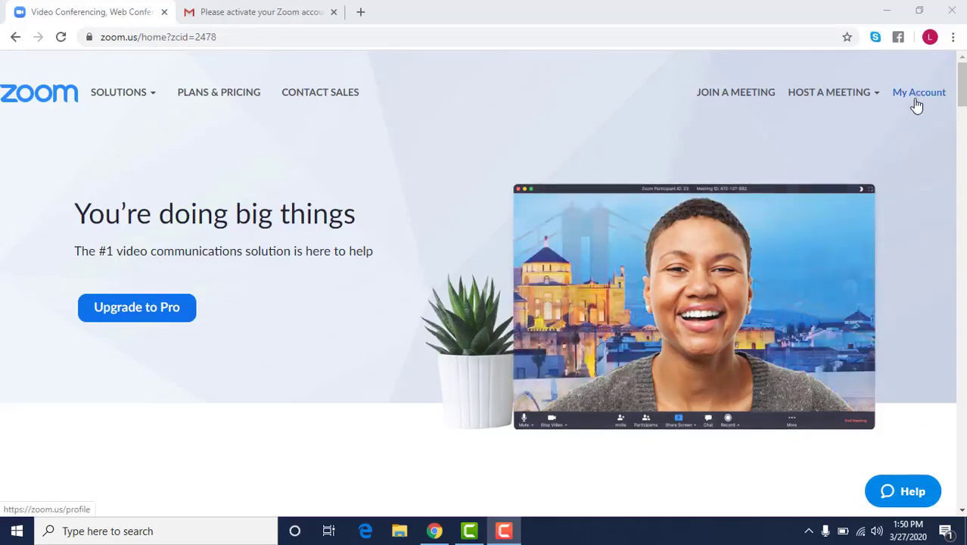
View the account profile, browse the Host a Meeting options, then go to Join a Meeting.
{"action": "left_click", "coordinate": [919, 91]}
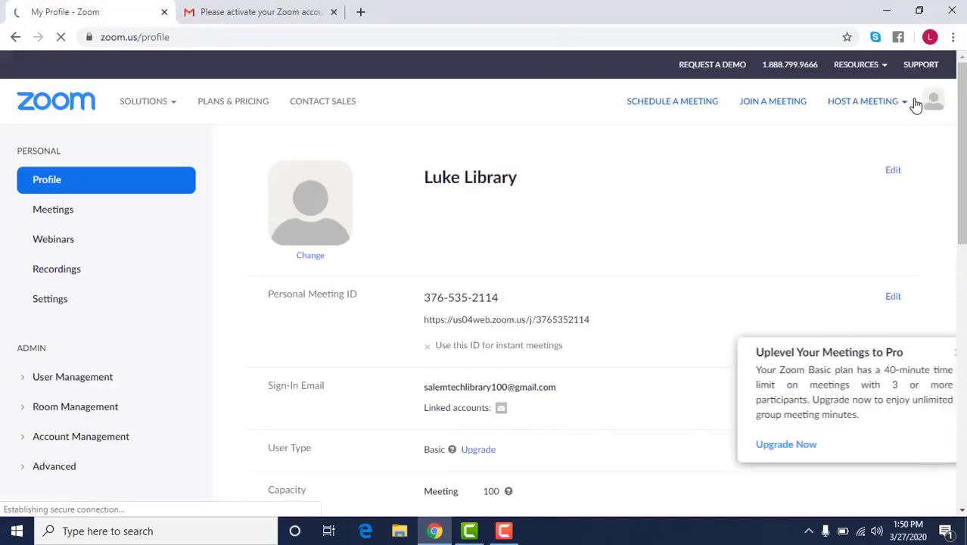
{"action": "left_click", "coordinate": [144, 101]}
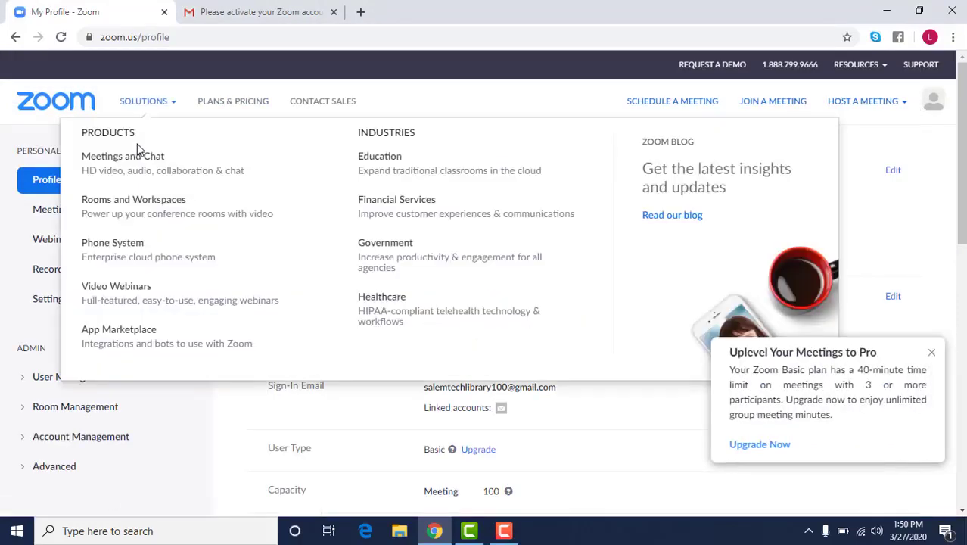
{"action": "mouse_move", "coordinate": [57, 269]}
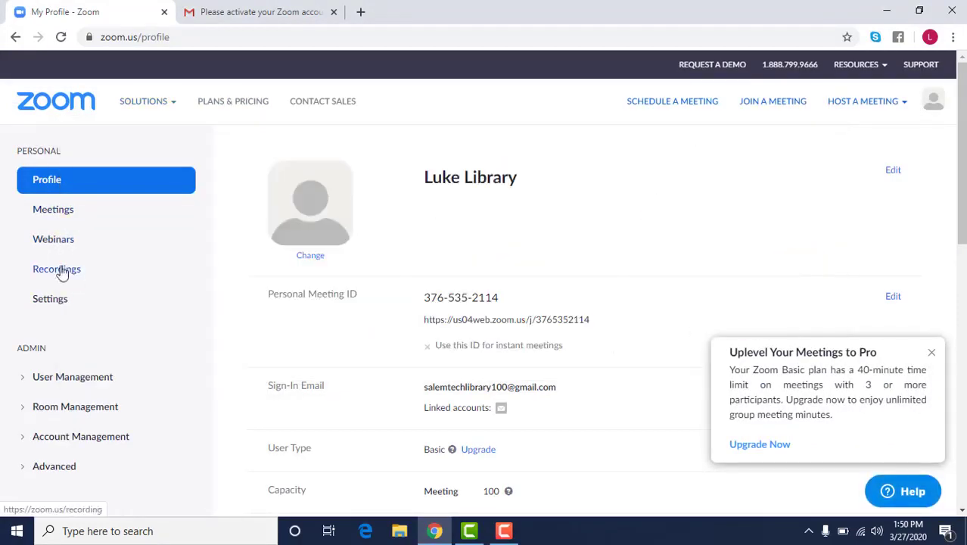
{"action": "mouse_move", "coordinate": [261, 278]}
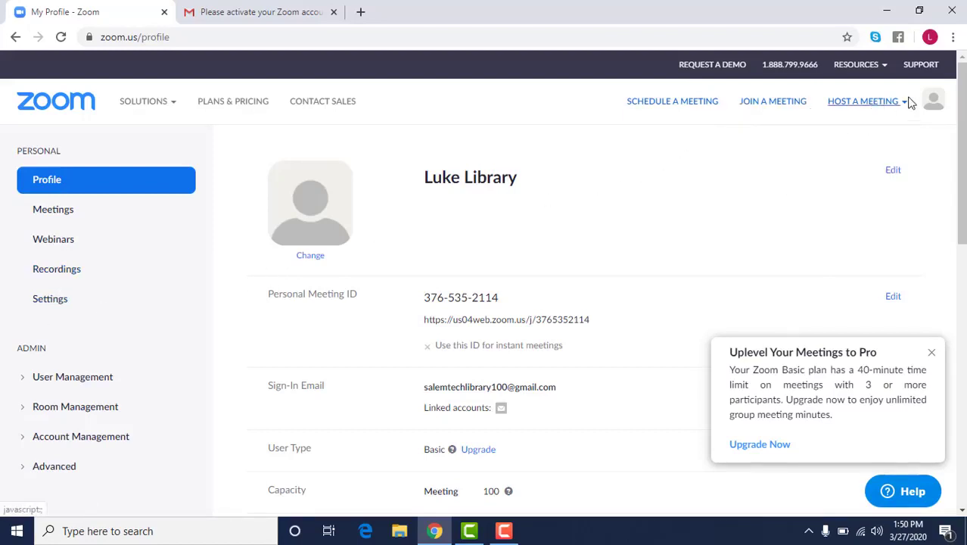
{"action": "left_click", "coordinate": [862, 101]}
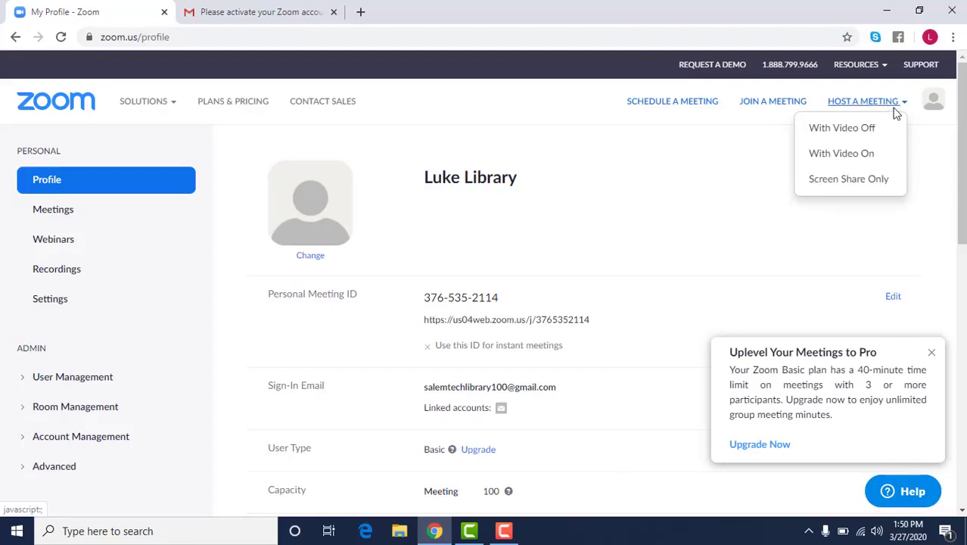
{"action": "left_click", "coordinate": [864, 101]}
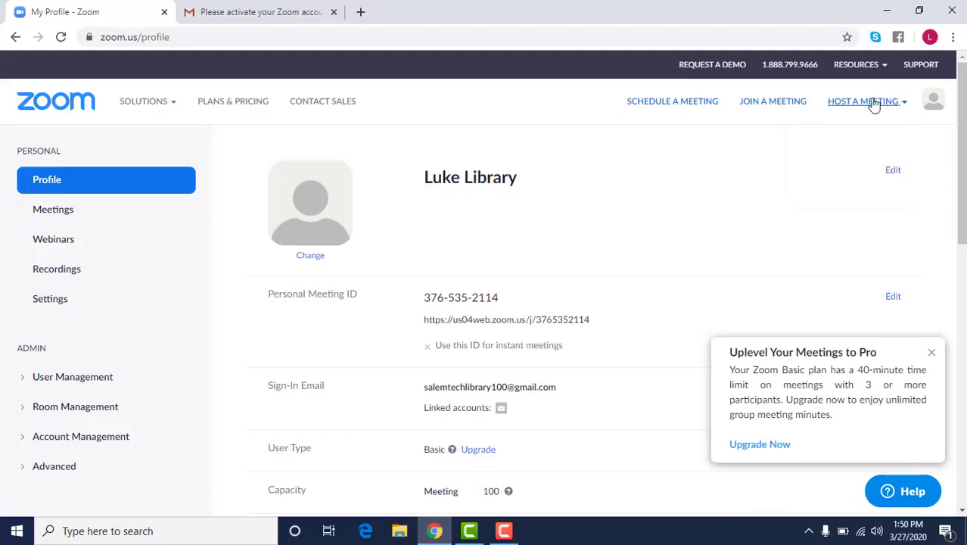
{"action": "left_click", "coordinate": [863, 101]}
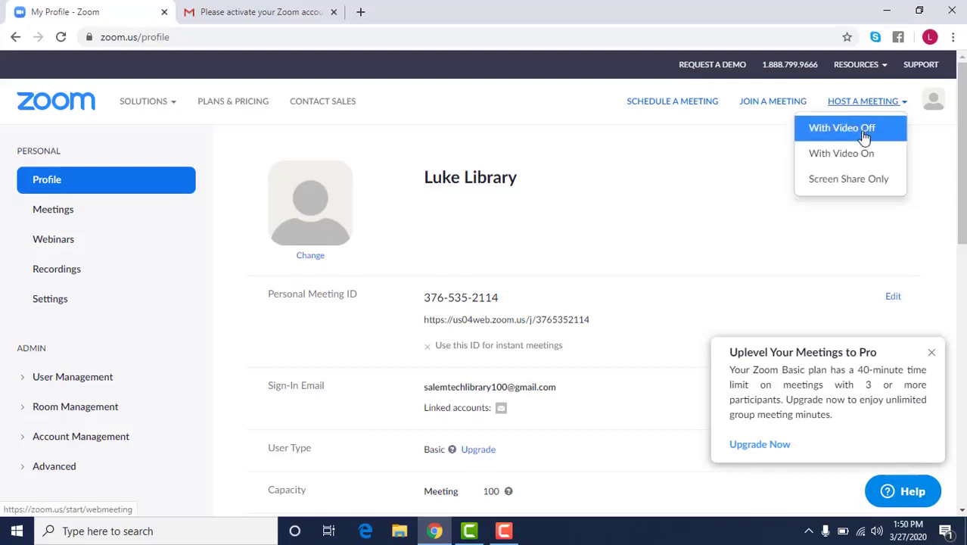
{"action": "mouse_move", "coordinate": [848, 179]}
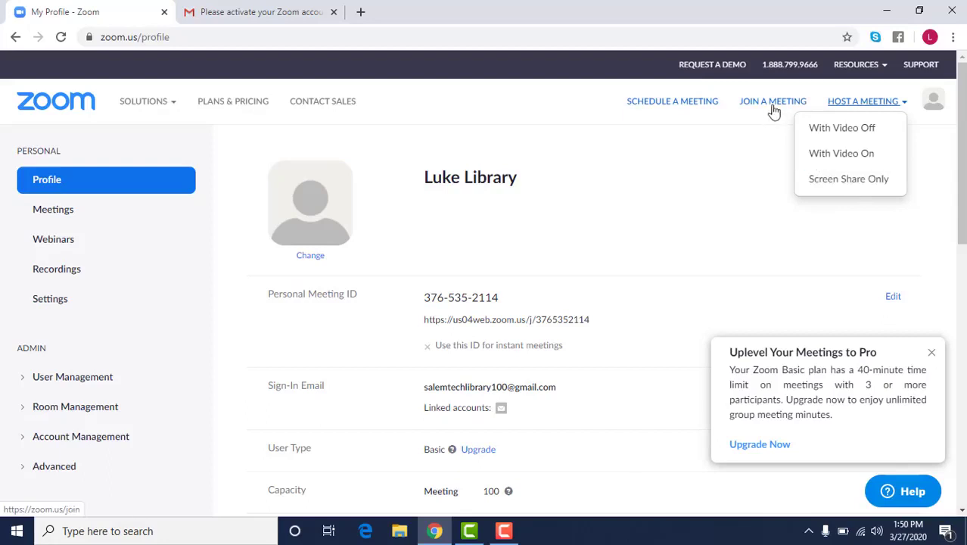
{"action": "left_click", "coordinate": [773, 100]}
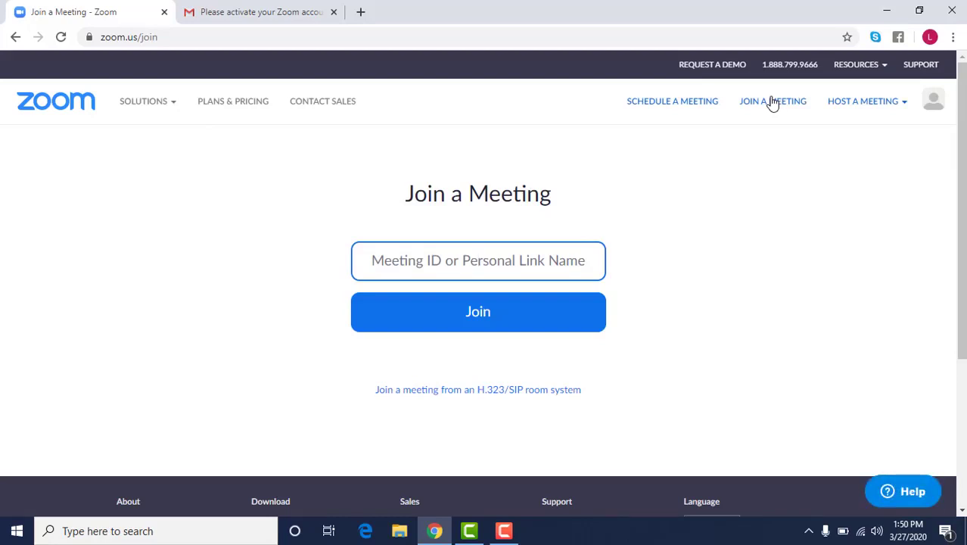
Bring up the Join a Meeting page with an empty meeting ID field.
{"action": "left_click", "coordinate": [478, 261]}
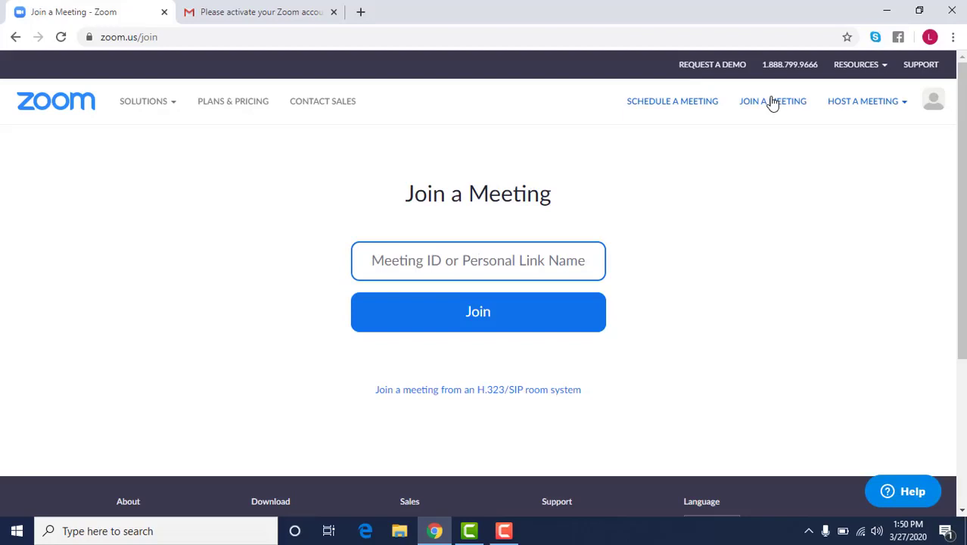
Follow the meeting link in Gmail's 'zoom meeting' invitation email.
{"action": "left_click", "coordinate": [259, 12]}
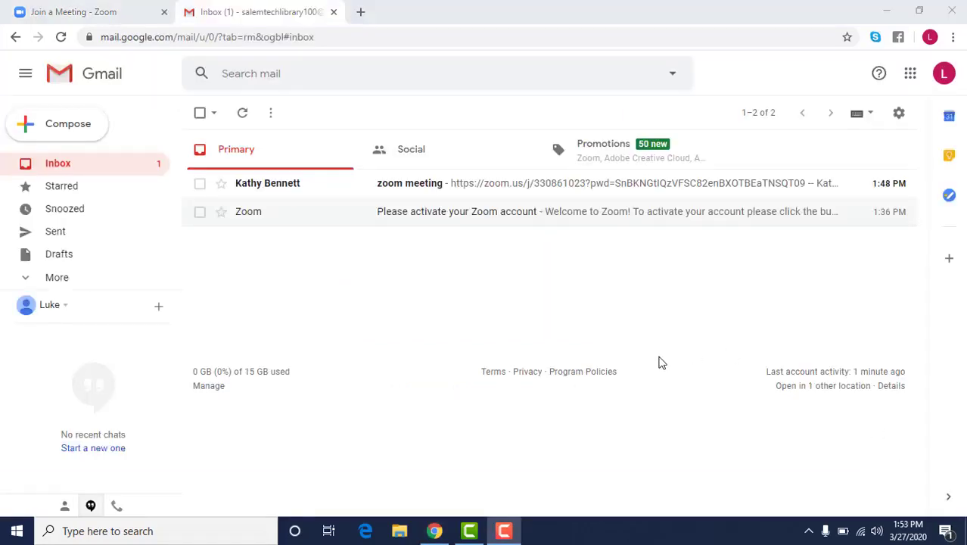
{"action": "mouse_move", "coordinate": [423, 201]}
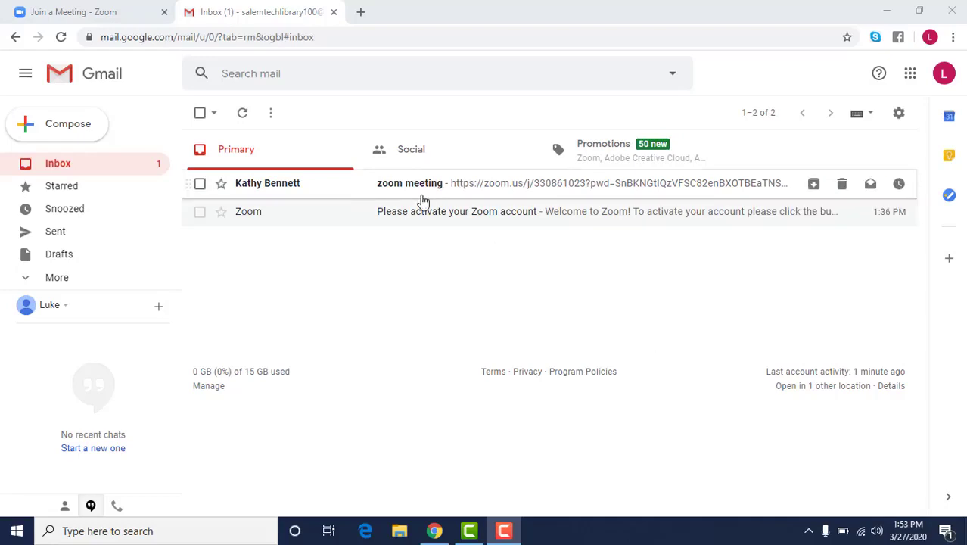
{"action": "left_click", "coordinate": [409, 183]}
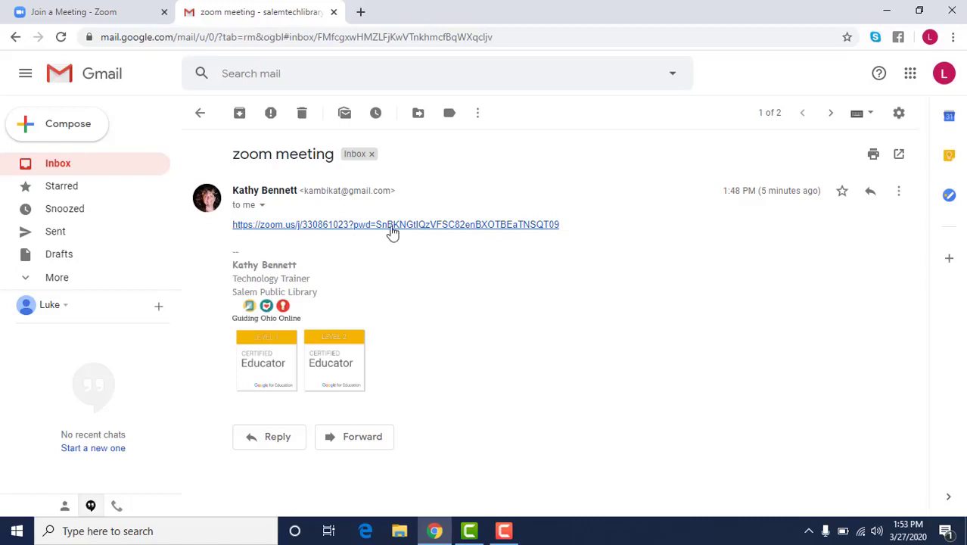
{"action": "left_click", "coordinate": [393, 224]}
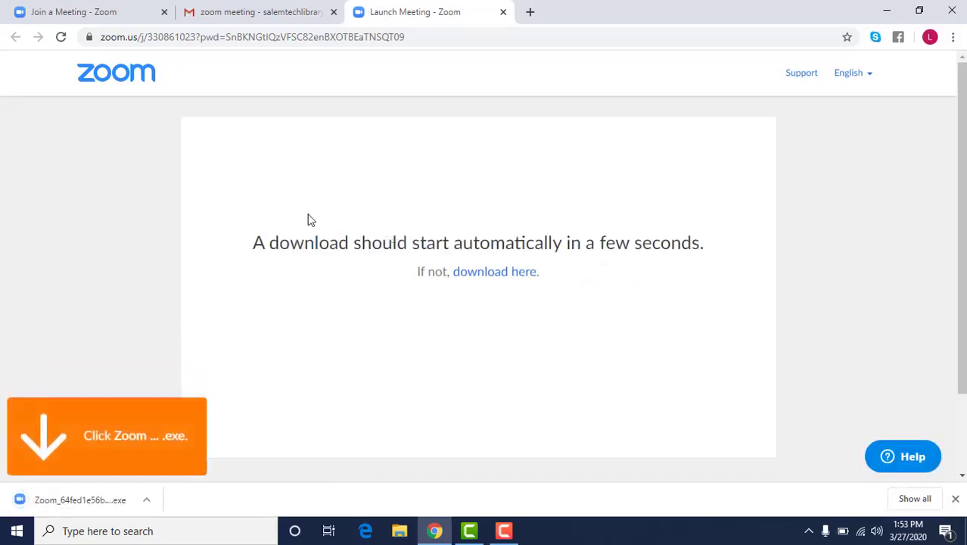
Run the downloaded Zoom launcher from the browser's download bar.
{"action": "left_click", "coordinate": [79, 499]}
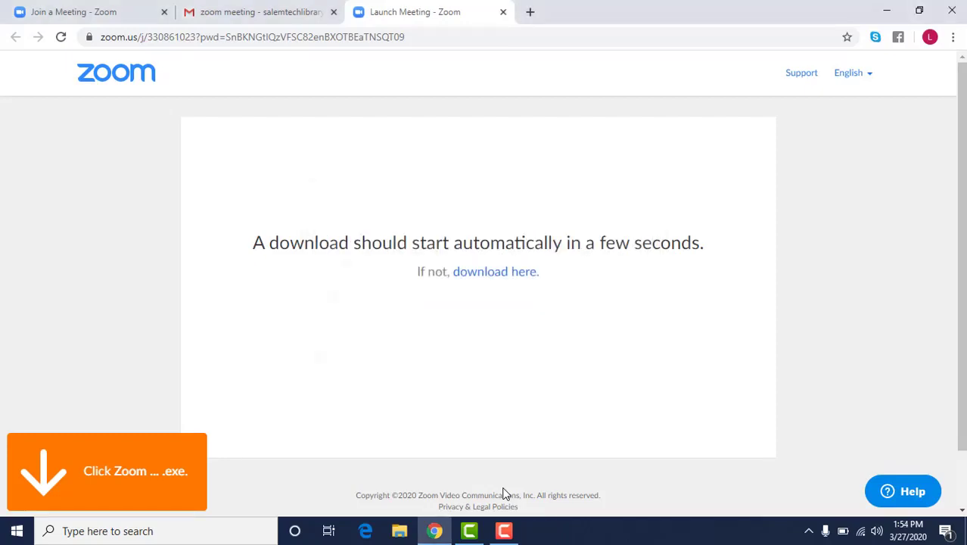
{"action": "left_click", "coordinate": [106, 470]}
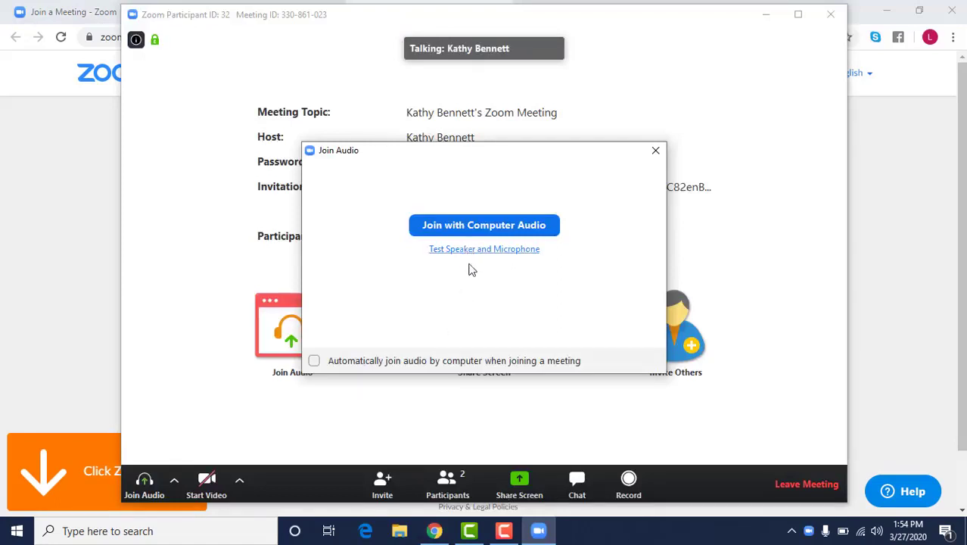
{"action": "mouse_move", "coordinate": [469, 283]}
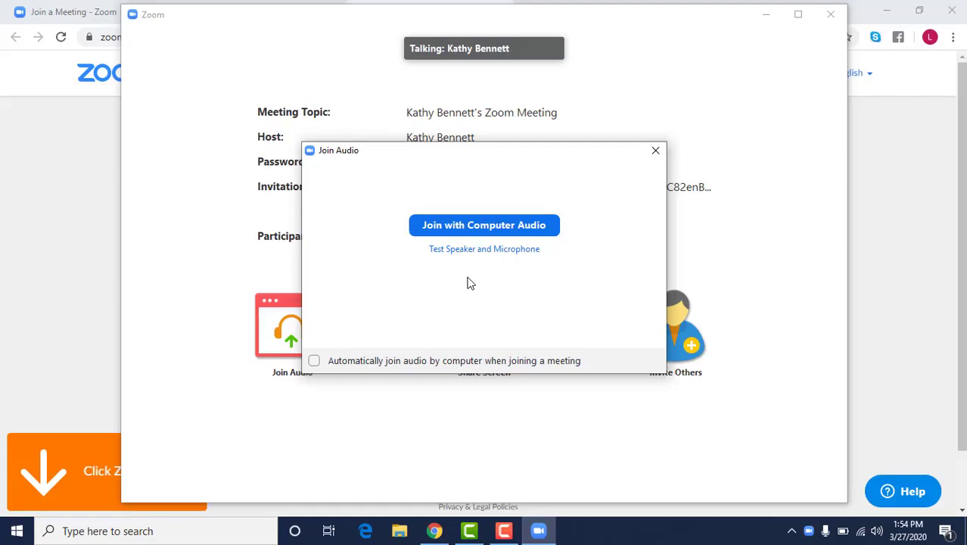
{"action": "mouse_move", "coordinate": [536, 298]}
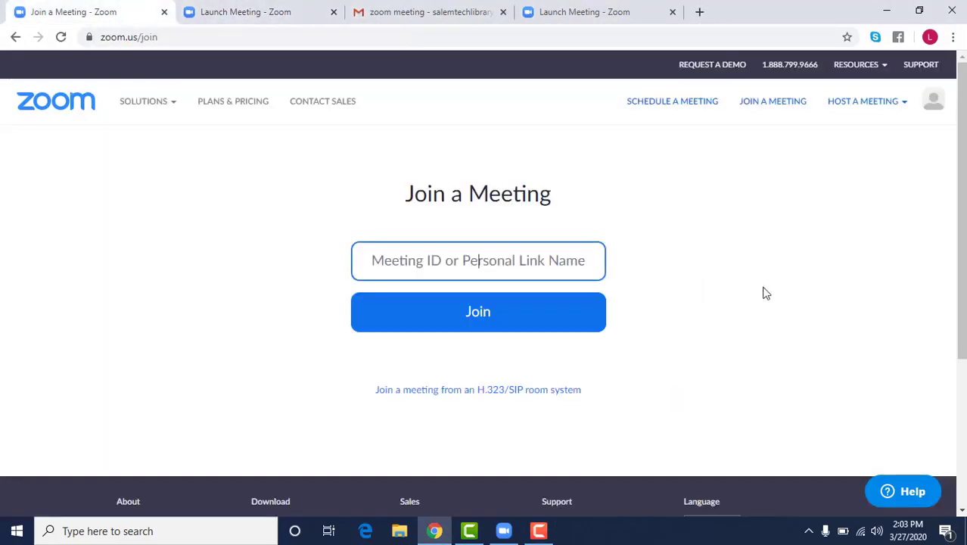
{"action": "mouse_move", "coordinate": [883, 145]}
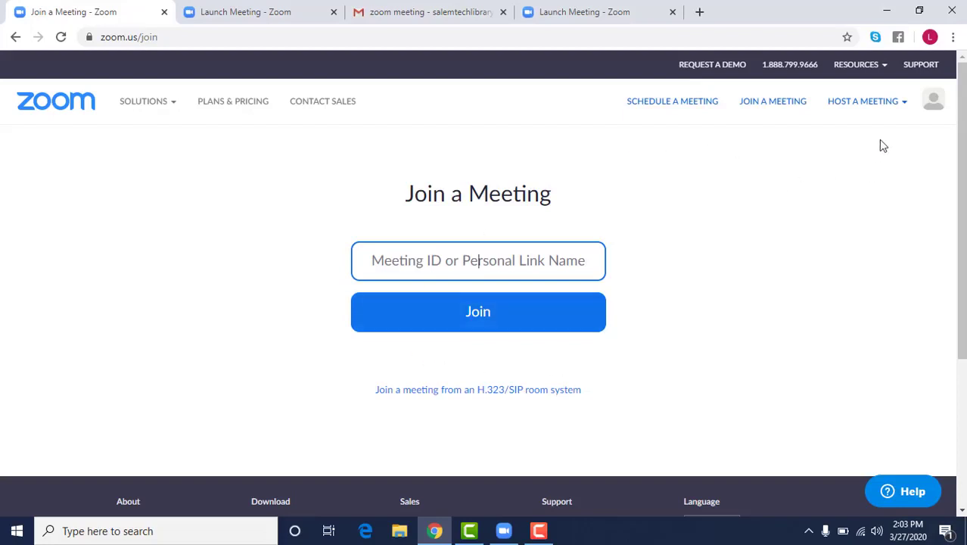
Open the Help Center's Video Tutorials page from the Resources menu.
{"action": "left_click", "coordinate": [856, 64]}
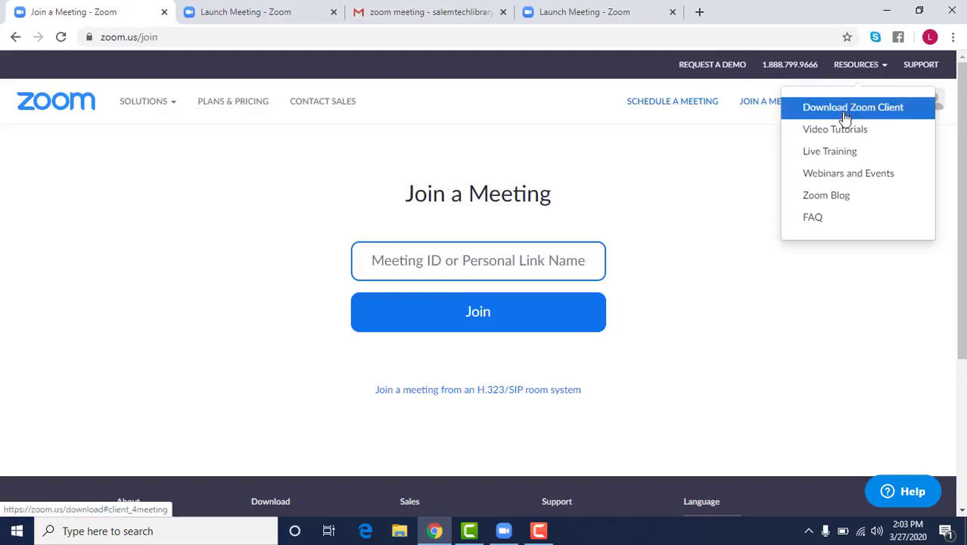
{"action": "mouse_move", "coordinate": [829, 150]}
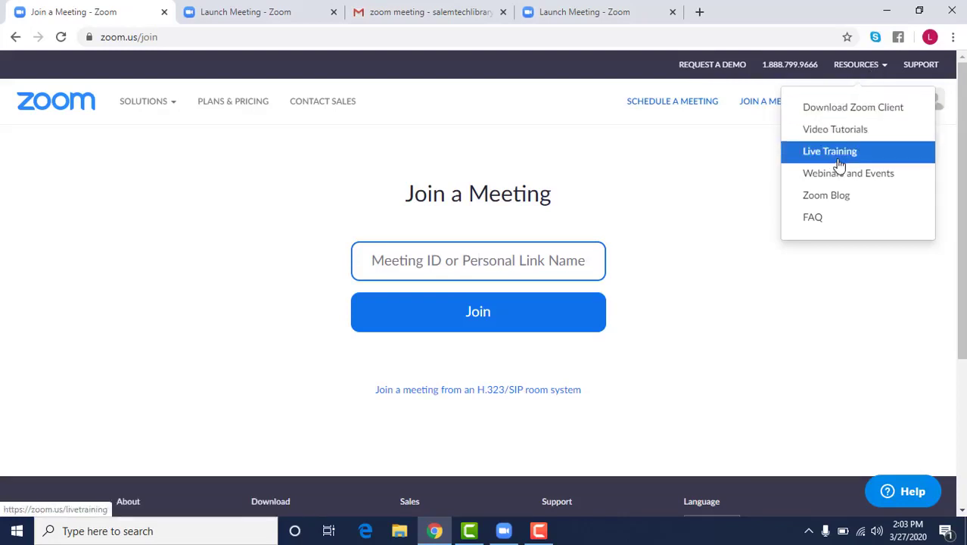
{"action": "left_click", "coordinate": [835, 129]}
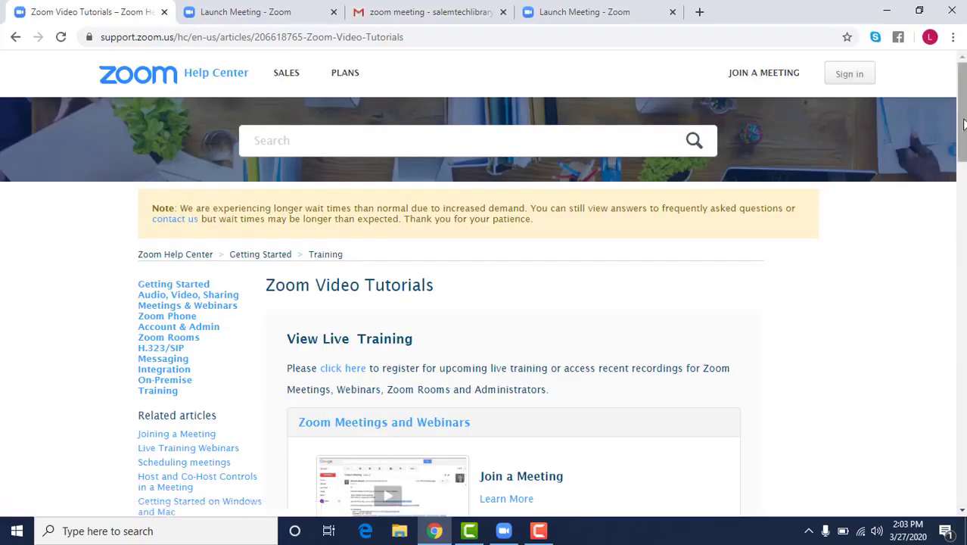
{"action": "scroll", "scroll_direction": "down", "scroll_amount": 3}
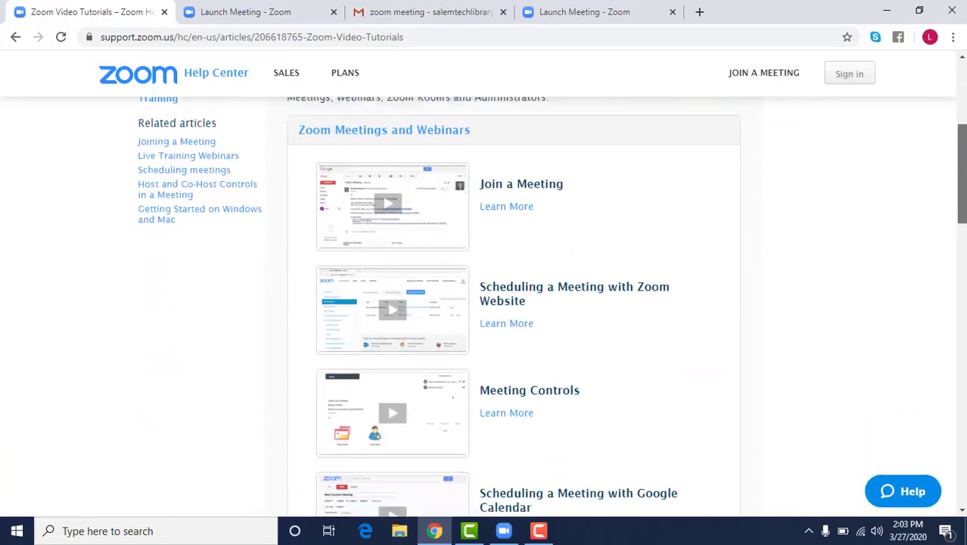
{"action": "scroll", "scroll_direction": "down", "scroll_amount": 3}
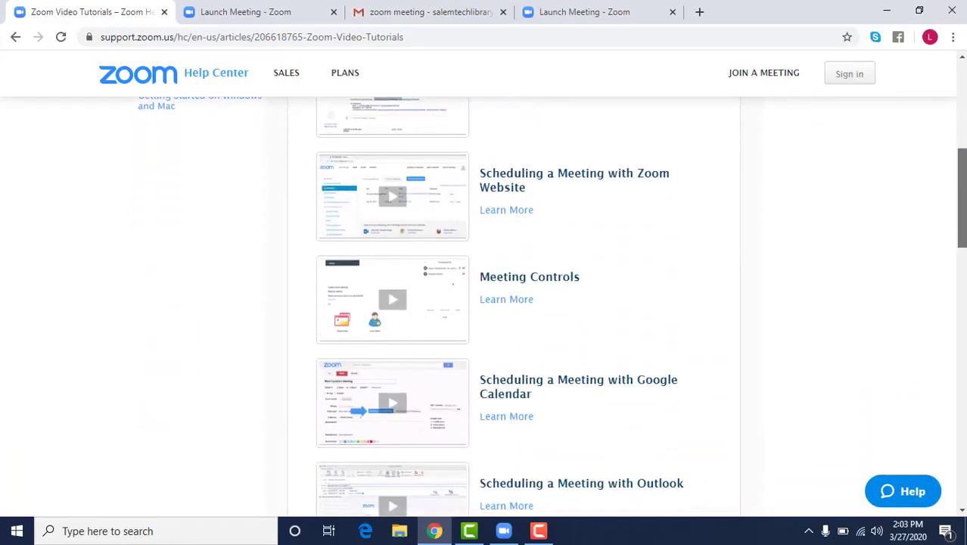
{"action": "scroll", "scroll_direction": "down", "scroll_amount": 3}
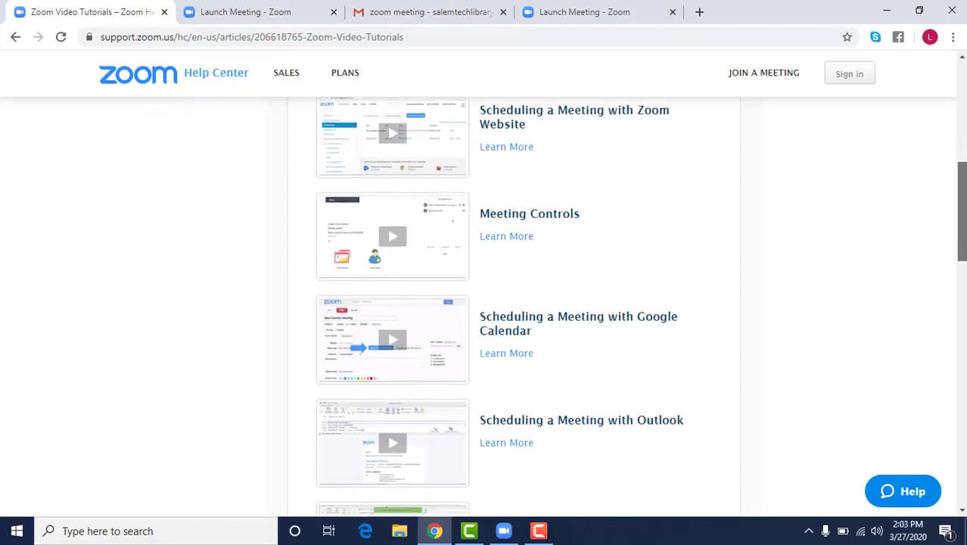
{"action": "scroll", "scroll_direction": "down", "scroll_amount": 3}
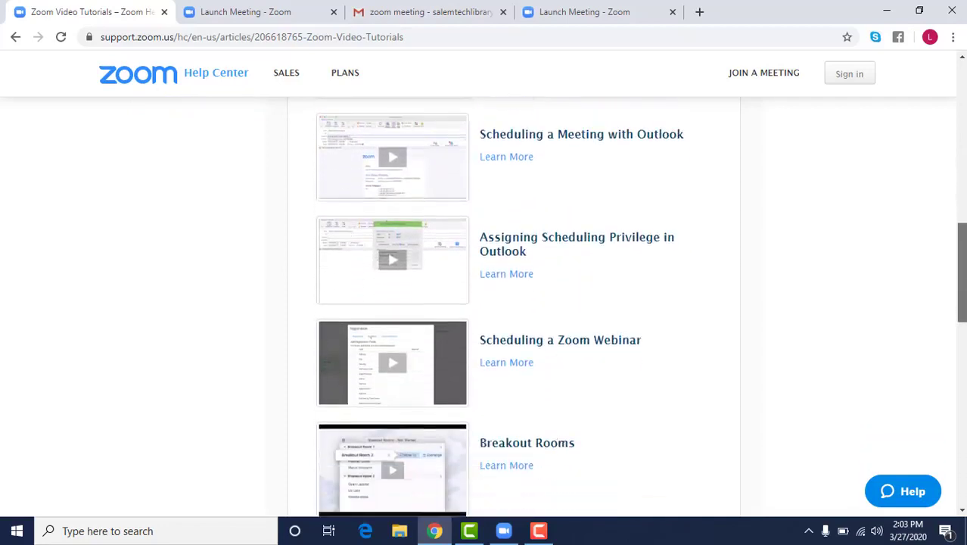
{"action": "scroll", "scroll_direction": "down", "scroll_amount": 3}
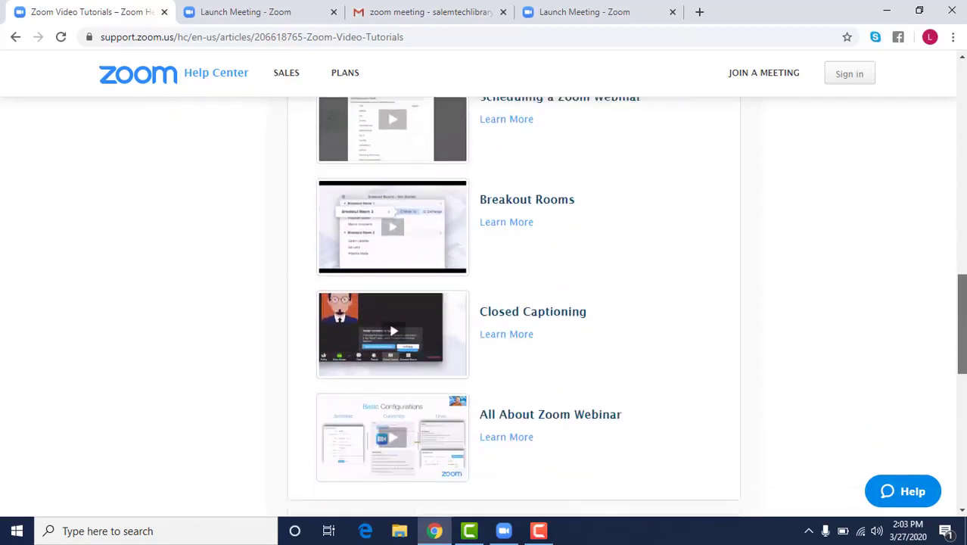
{"action": "scroll", "scroll_direction": "up", "scroll_amount": 3}
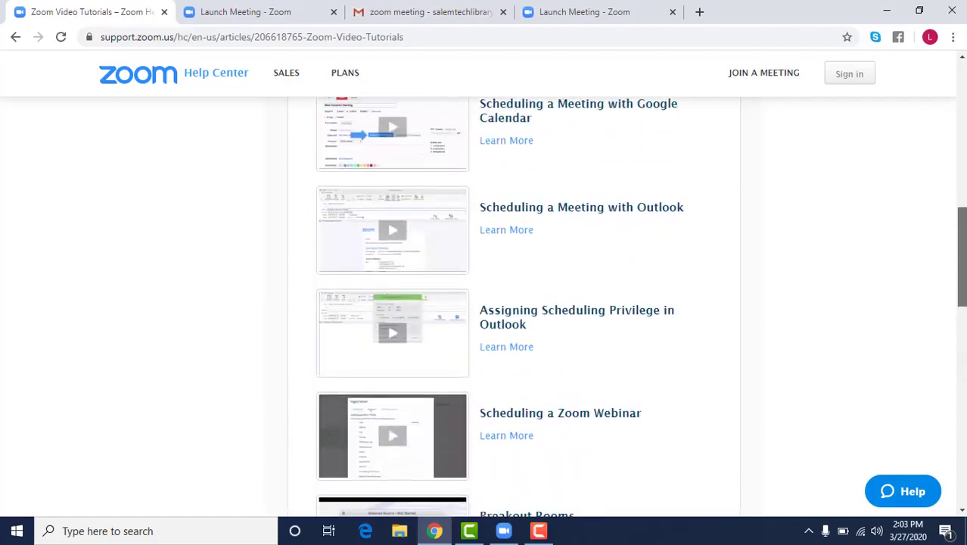
{"action": "scroll", "scroll_direction": "up", "scroll_amount": 3}
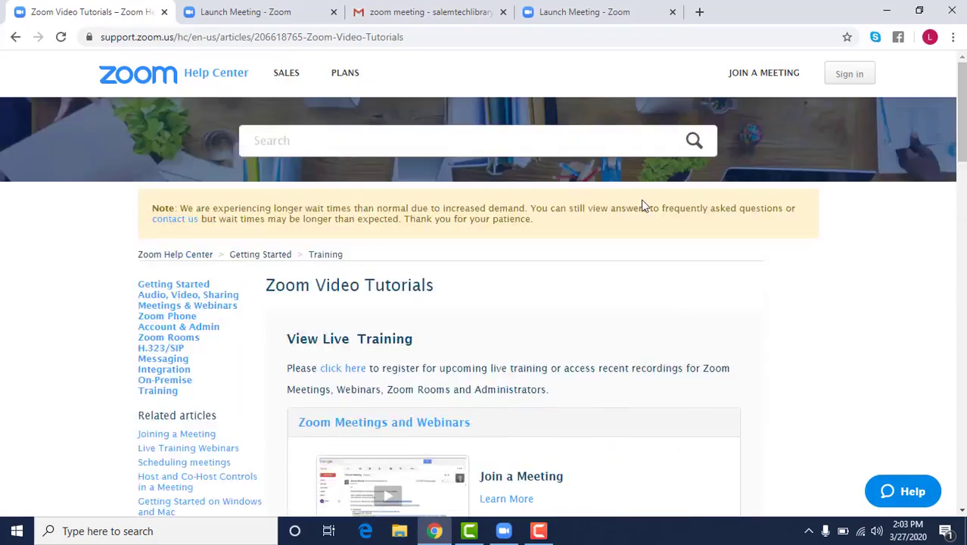
{"action": "mouse_move", "coordinate": [374, 386]}
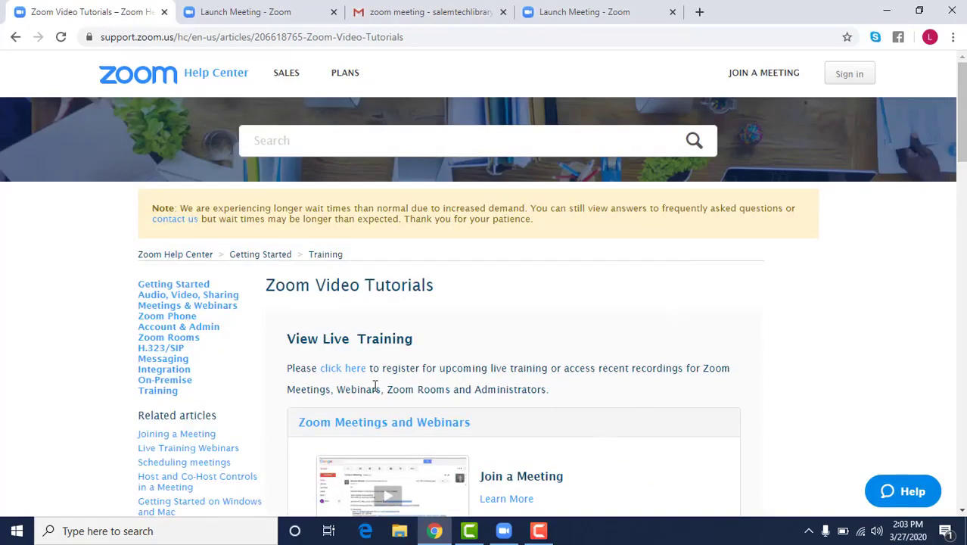
{"action": "mouse_move", "coordinate": [402, 483]}
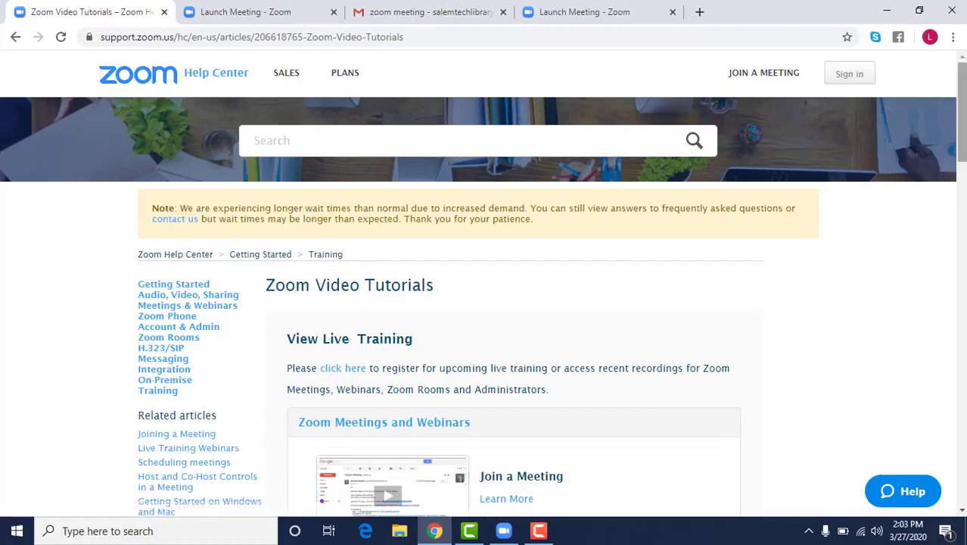
{"action": "scroll", "scroll_direction": "down", "scroll_amount": 3}
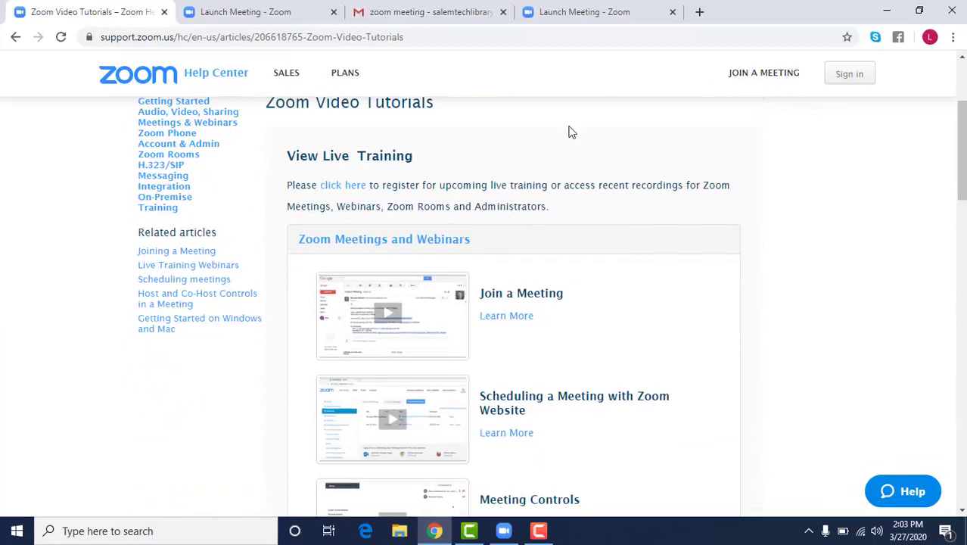
{"action": "mouse_move", "coordinate": [536, 411]}
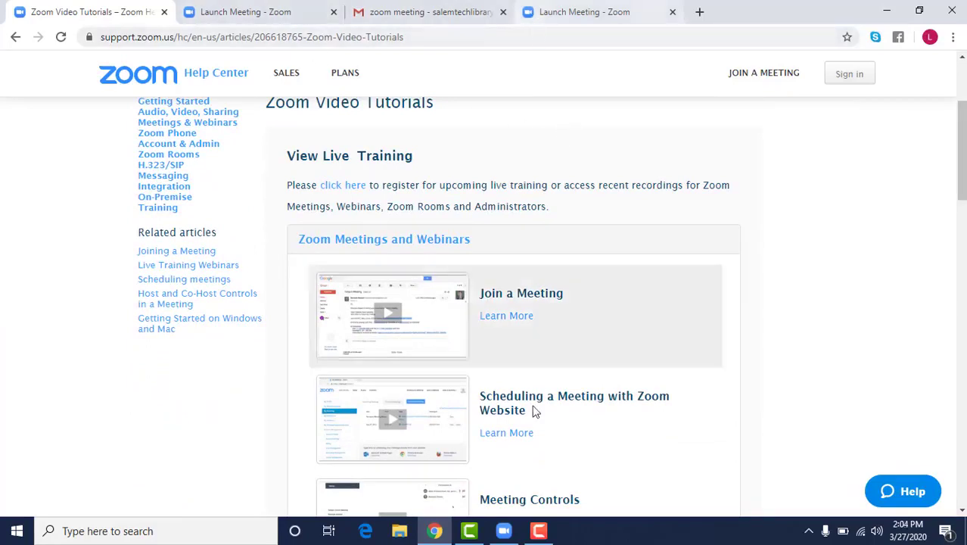